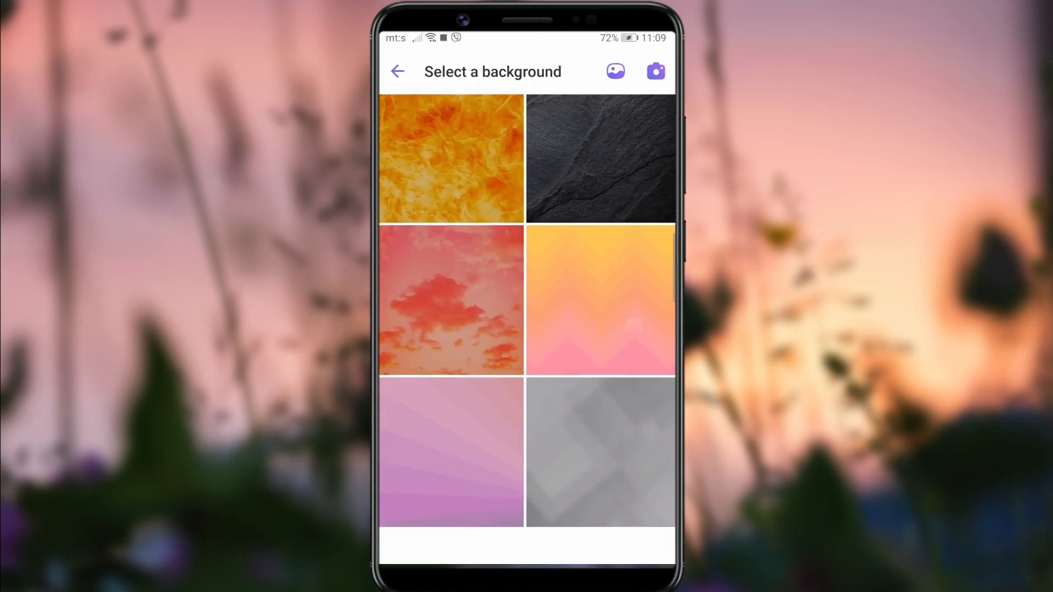
Step: Scroll the background gallery, glance at Appearance, and return to the phone's home screen
scroll("down", 3)
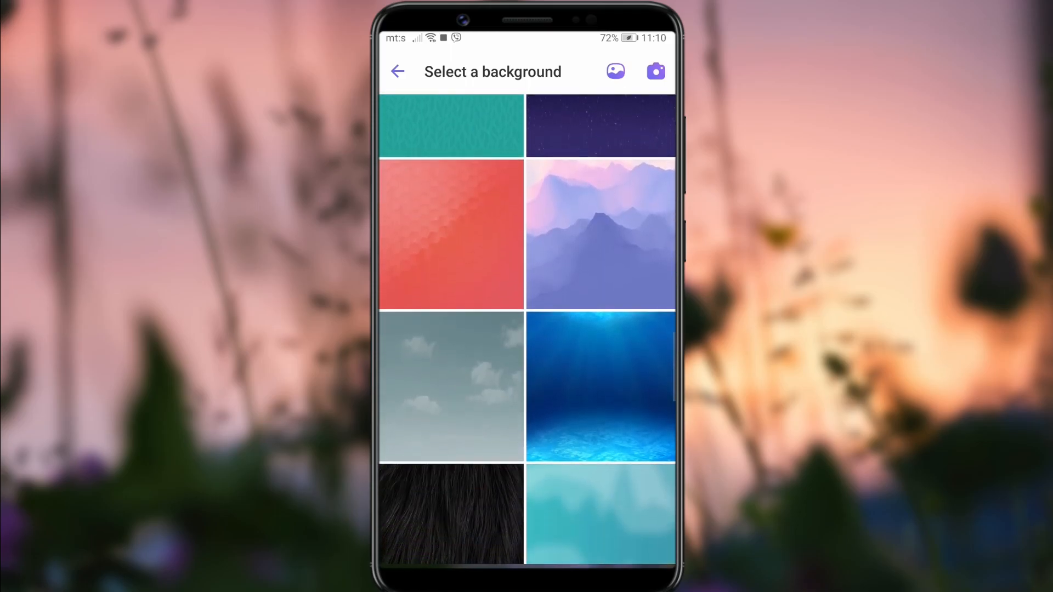
left_click(397, 71)
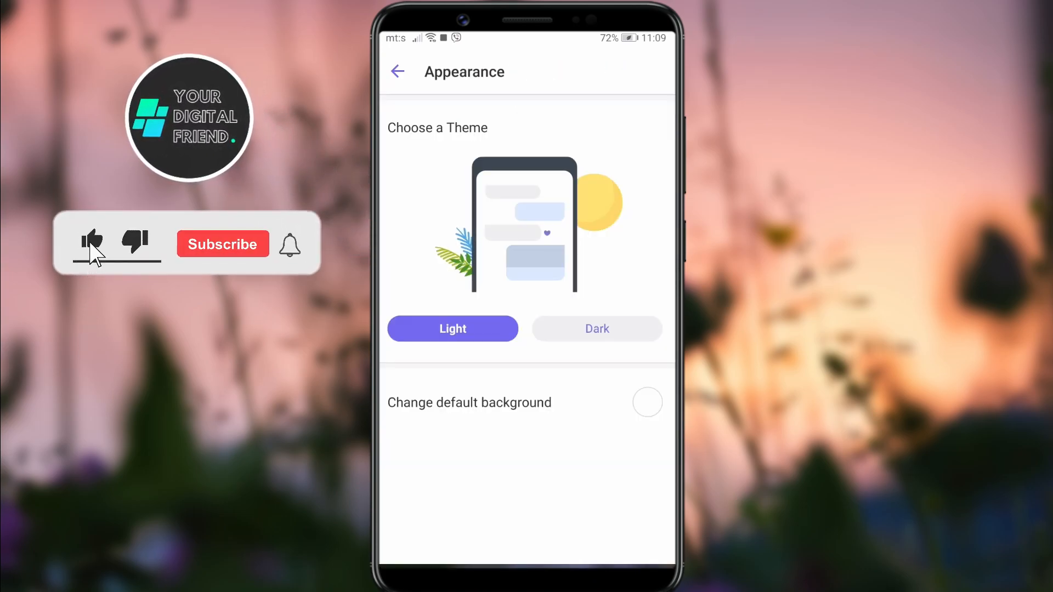
left_click(596, 328)
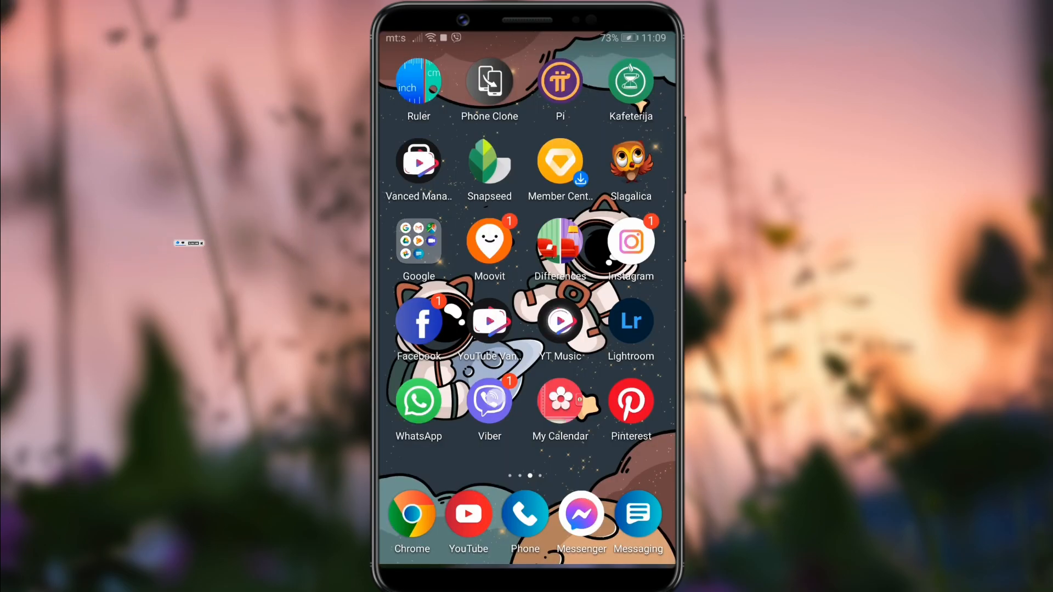
Step: Reopen Viber from the home screen and reach Settings through the More section
left_click(489, 401)
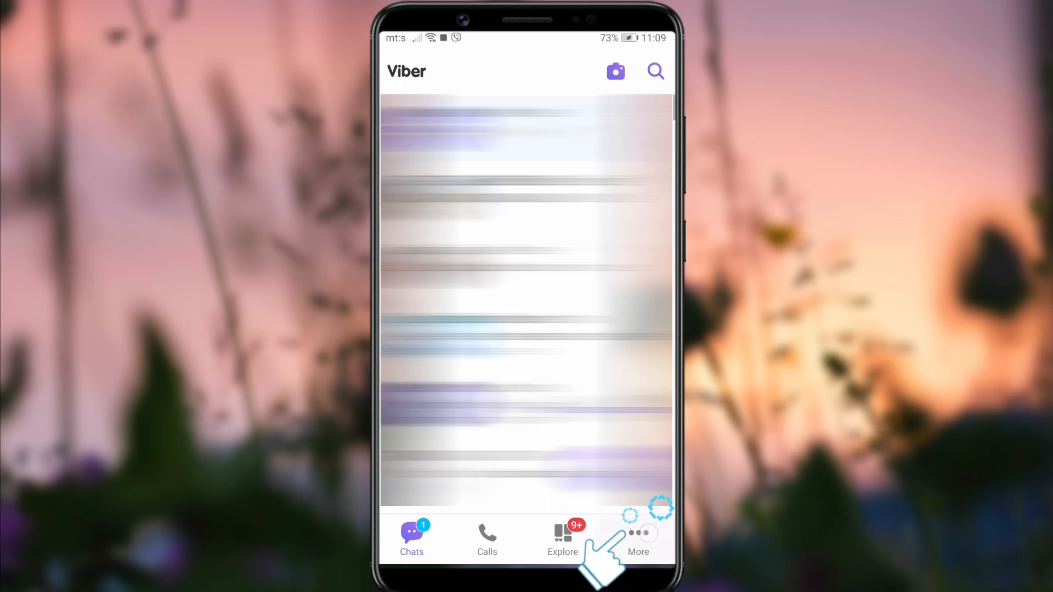
left_click(636, 538)
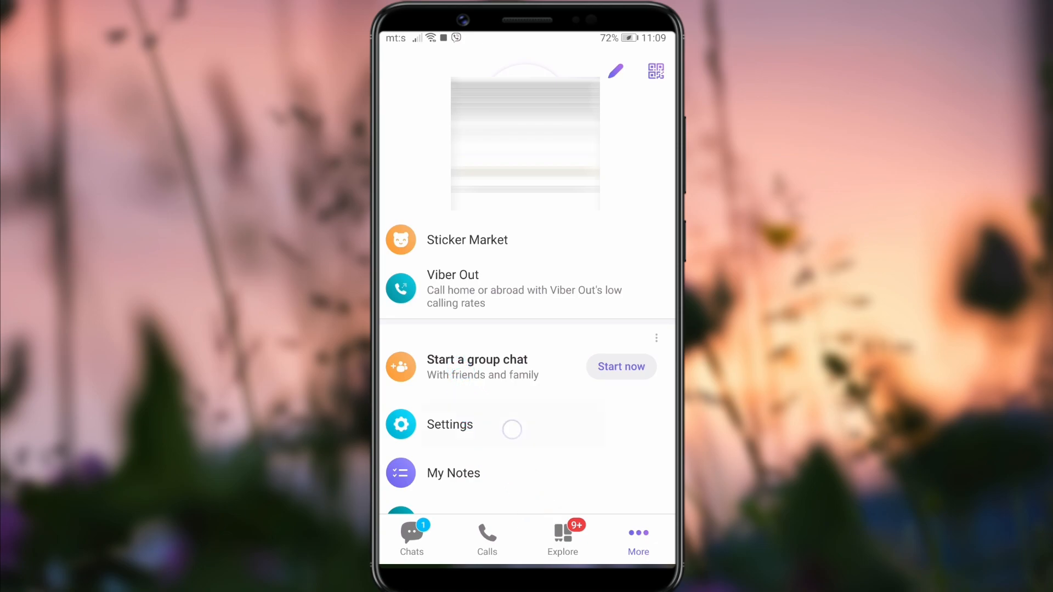
left_click(450, 423)
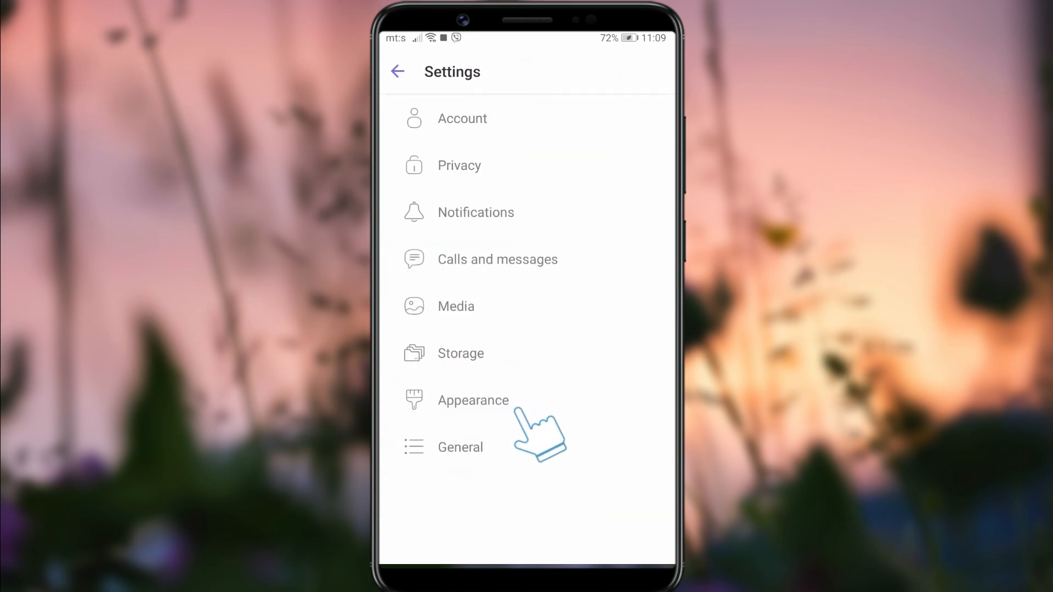
Step: In Appearance, try the Dark theme and then restore the Light theme
left_click(472, 400)
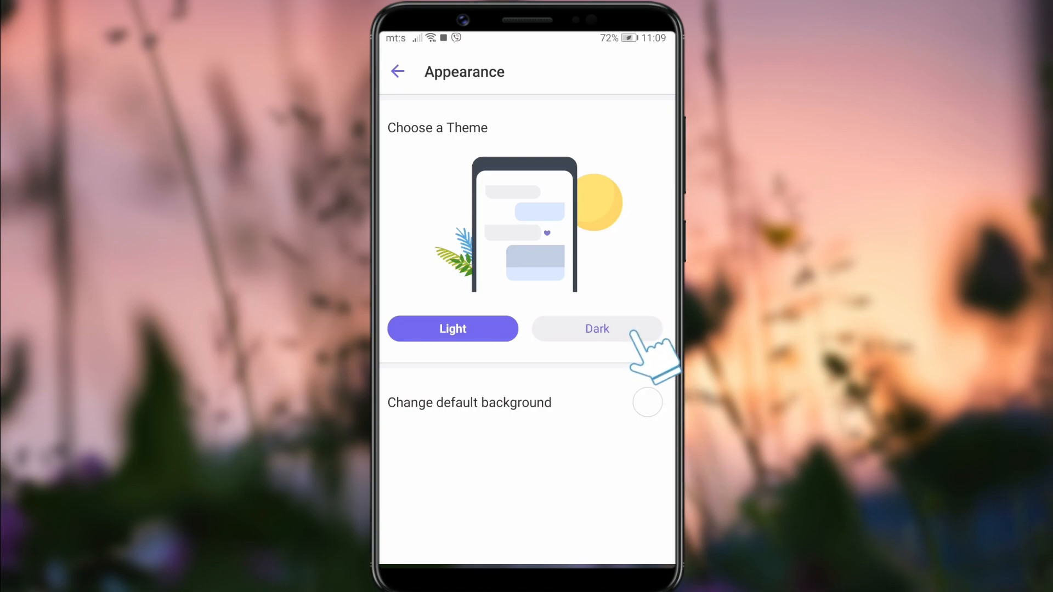
left_click(597, 329)
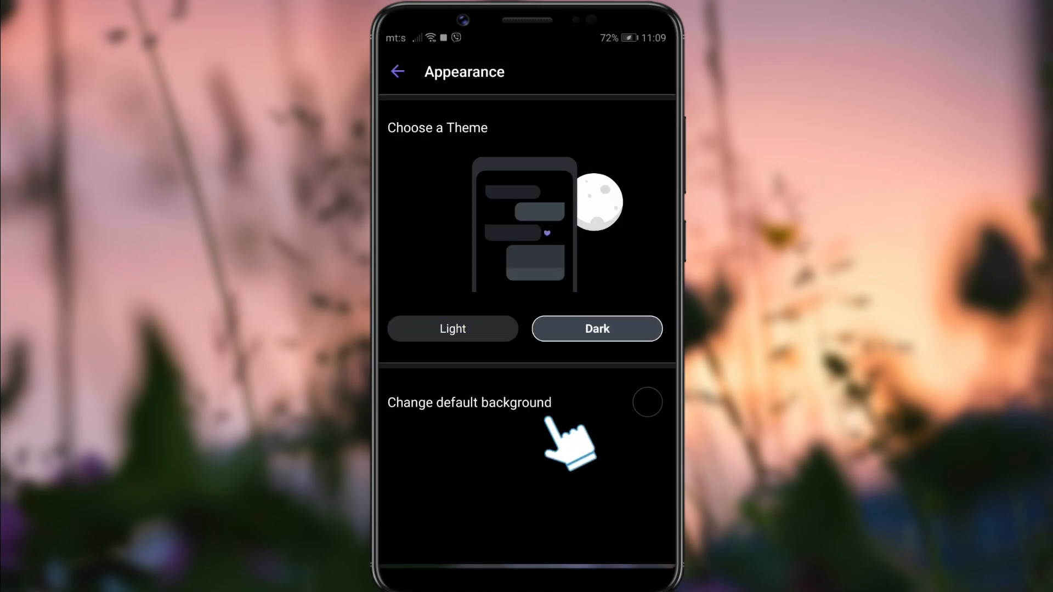
left_click(452, 328)
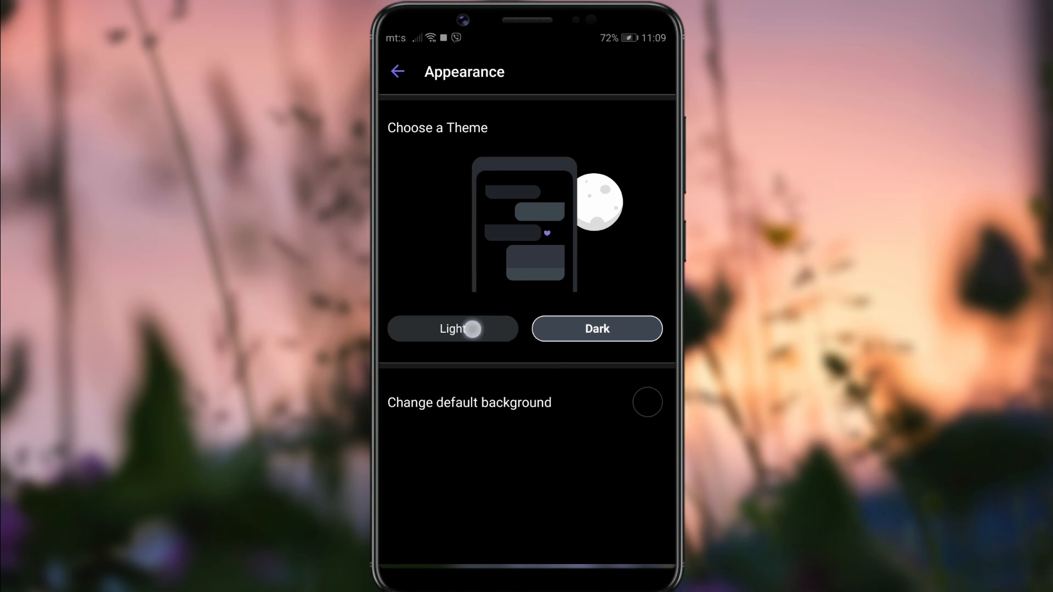
left_click(453, 328)
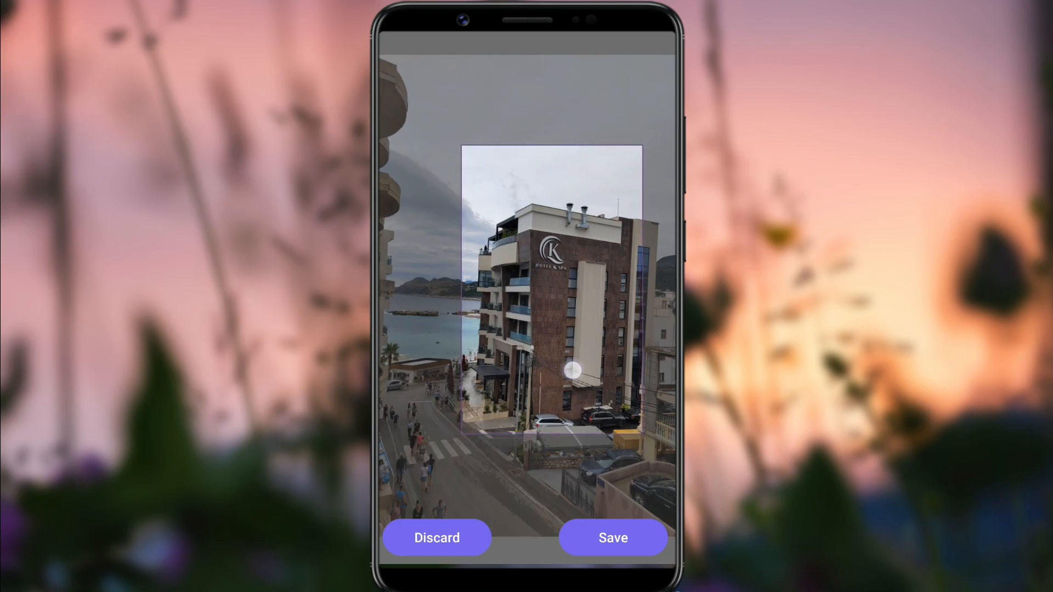
Step: Save the cropped hotel building photo as the default chat background
left_click(612, 538)
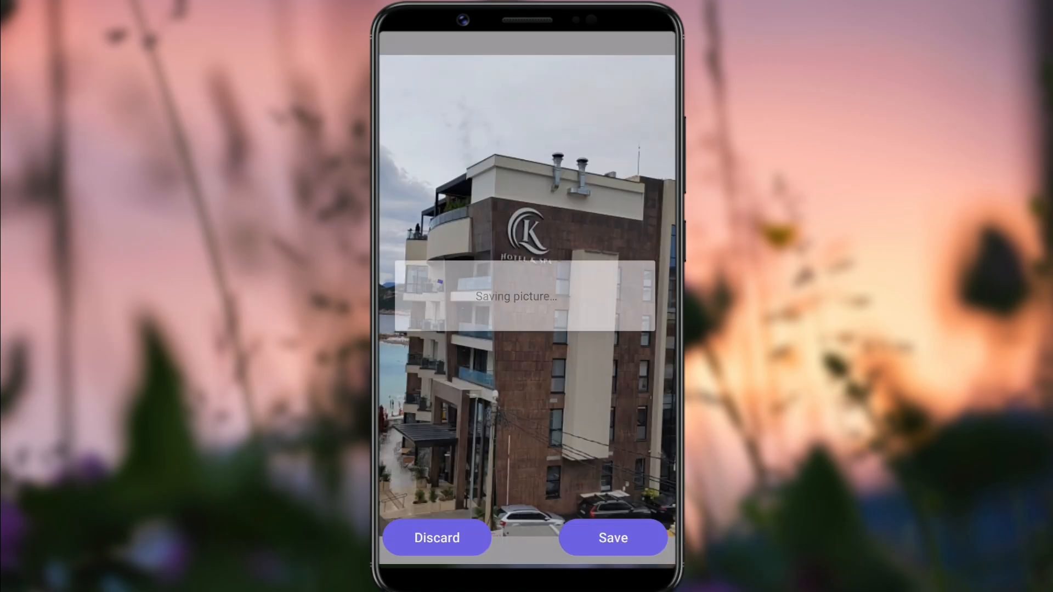
left_click(613, 537)
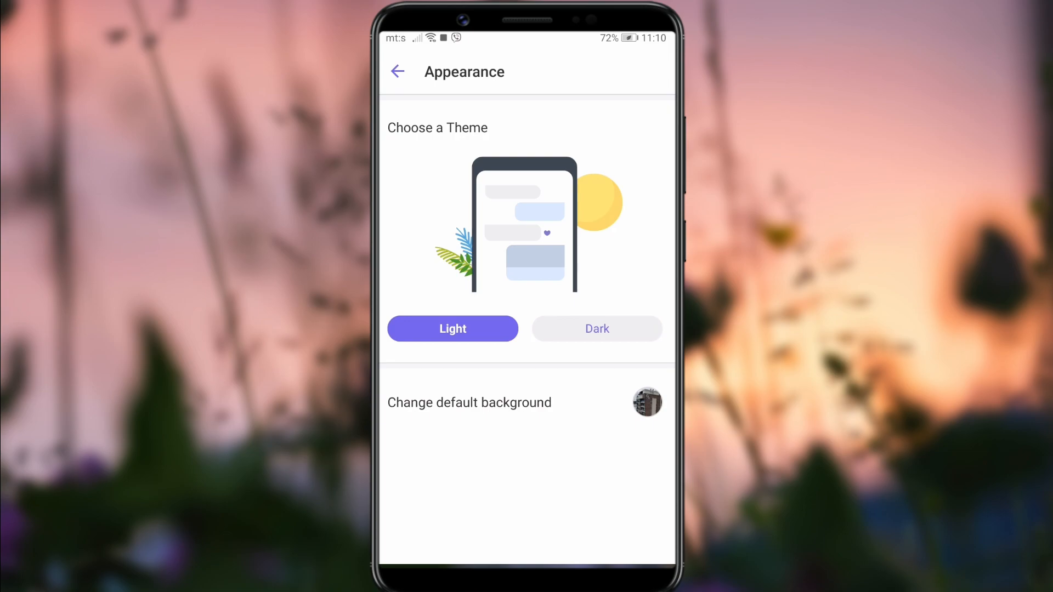